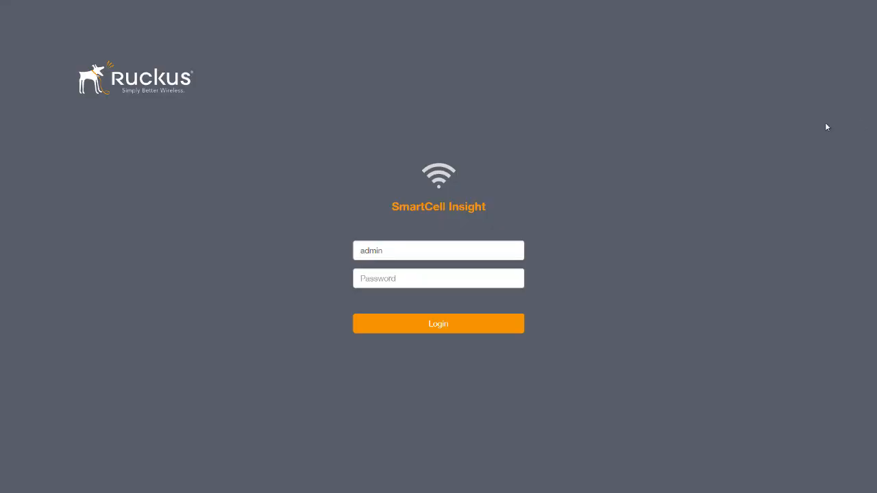
# Step: Enter the admin password and log in to reach the Overview dashboard
pyautogui.click(438, 278)
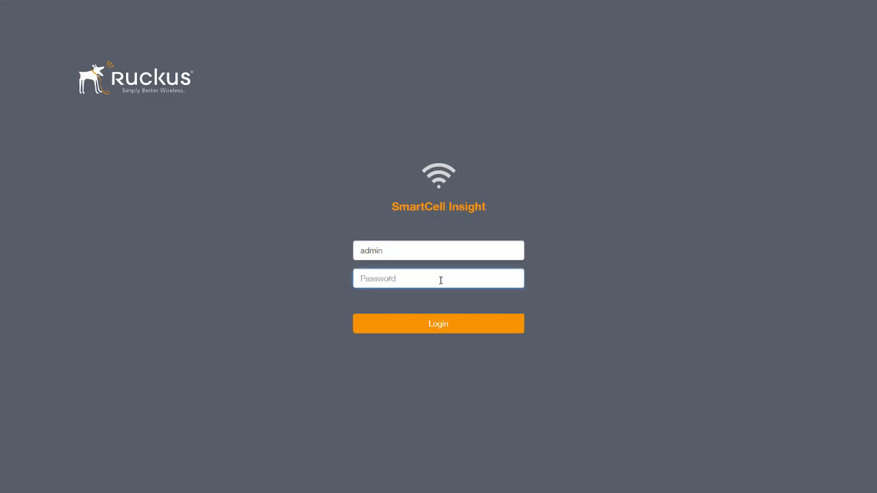
pyautogui.click(438, 324)
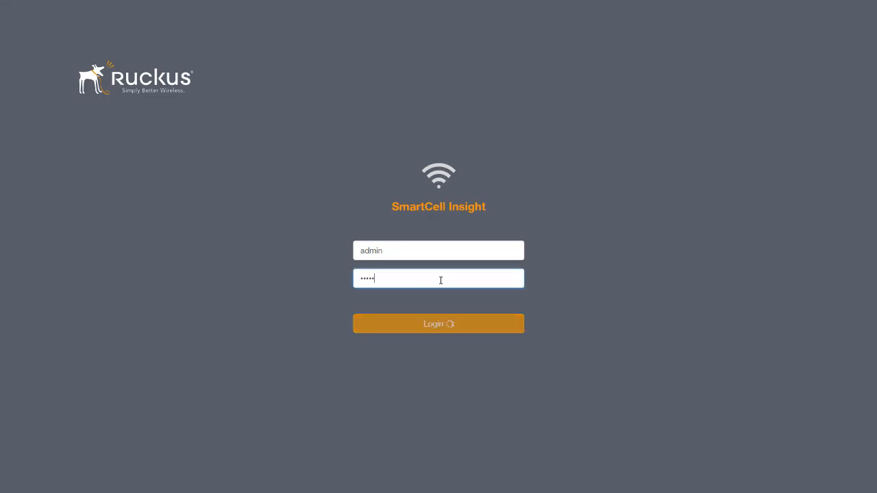
pyautogui.click(438, 324)
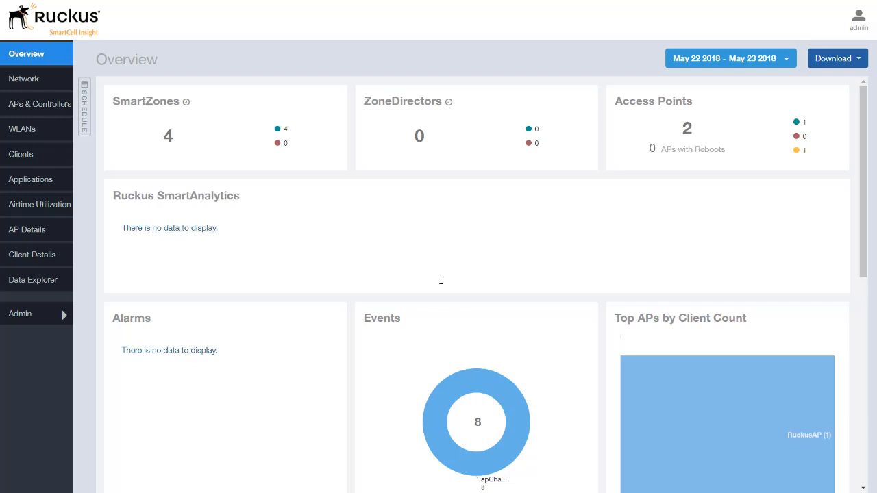
pyautogui.moveTo(157, 285)
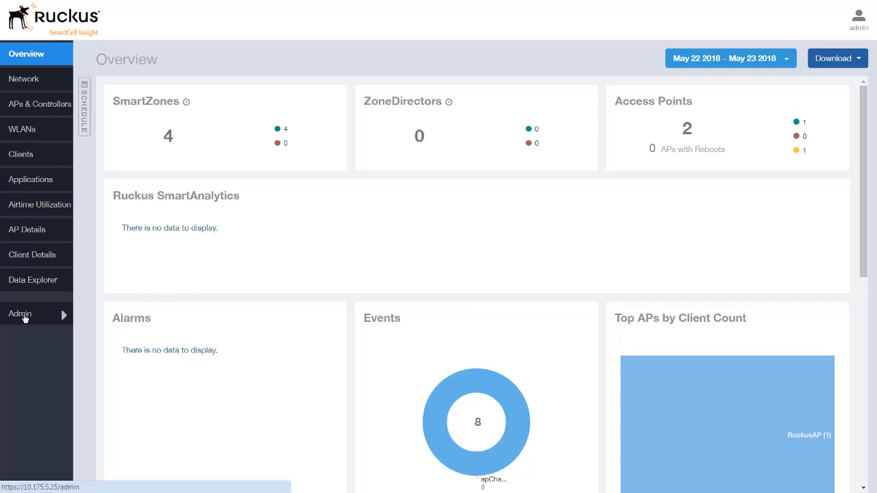
# Step: Open Admin's Status & Update page showing v3.6.0 current and v5.0.0 available
pyautogui.click(19, 314)
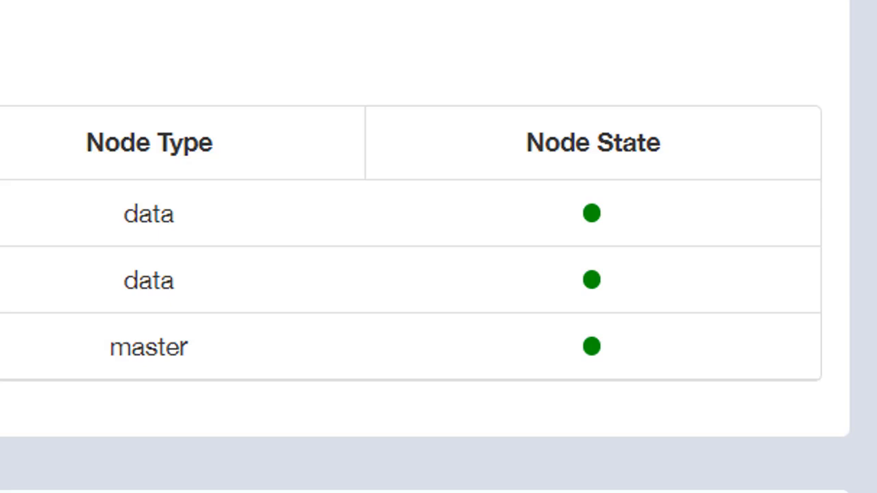
pyautogui.moveTo(593, 346)
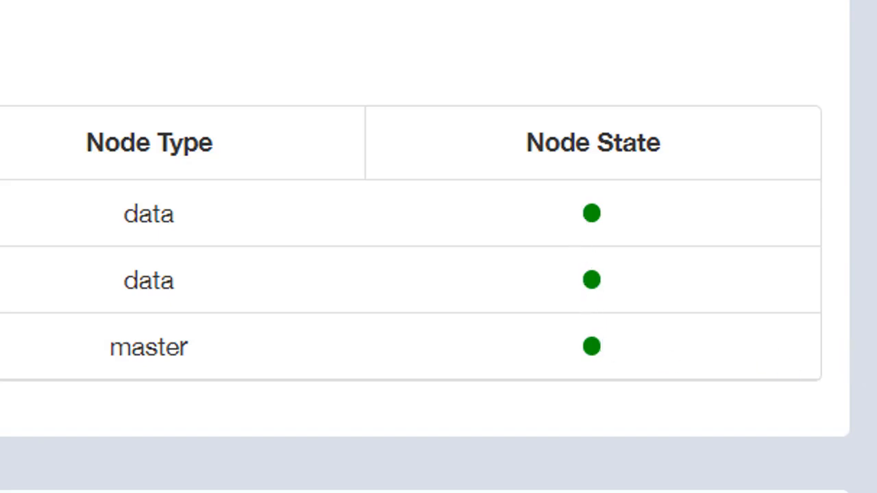
pyautogui.scroll(3)
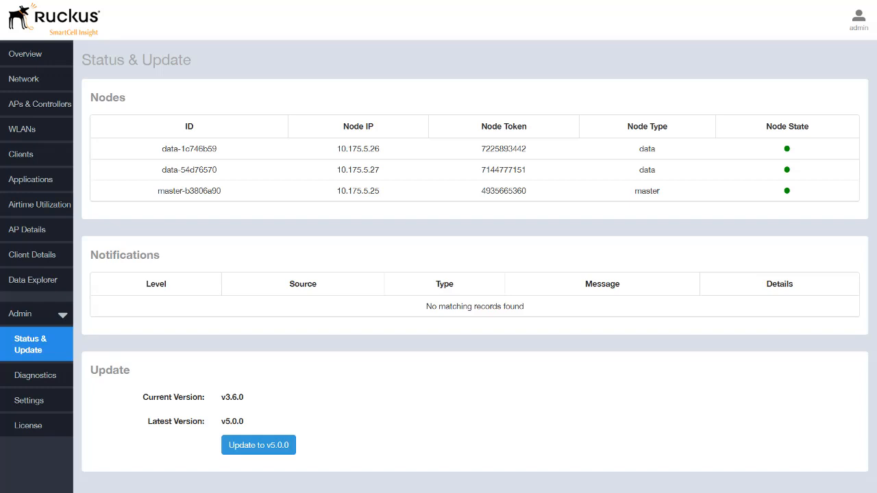
pyautogui.moveTo(533, 368)
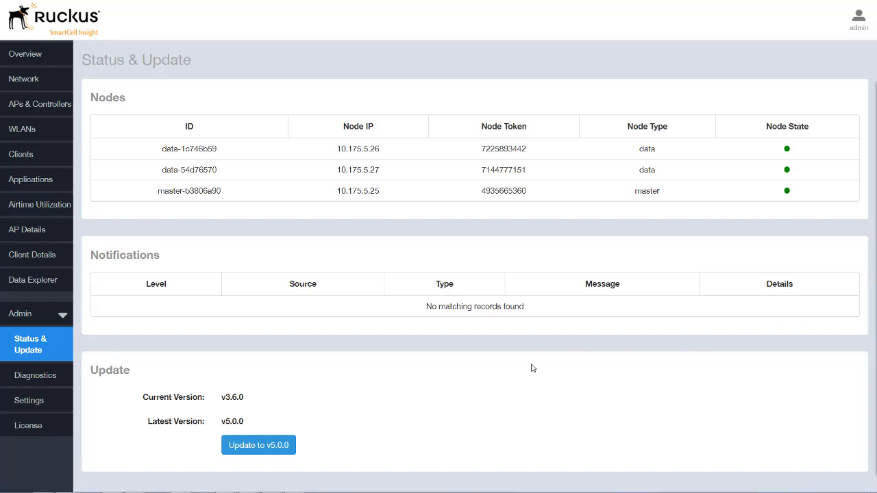
pyautogui.moveTo(35, 374)
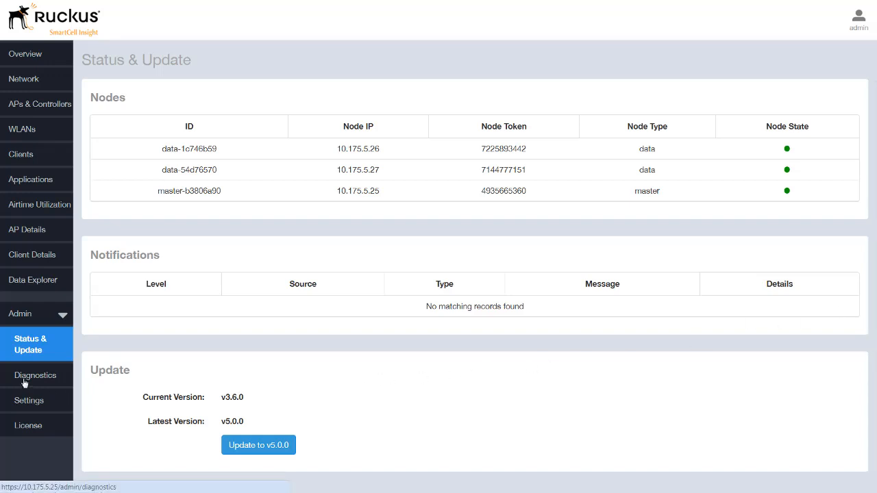
# Step: Open Diagnostics listing Spark Master, HDFS, Druid Coordinator and Druid Overlord
pyautogui.click(35, 375)
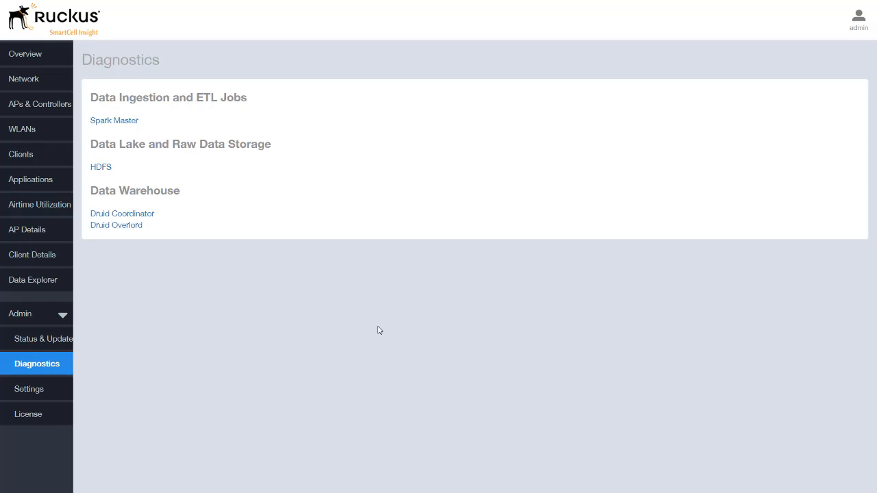
# Step: Open Admin Settings showing four SmartZone systems and the outgoing mail server form
pyautogui.click(29, 388)
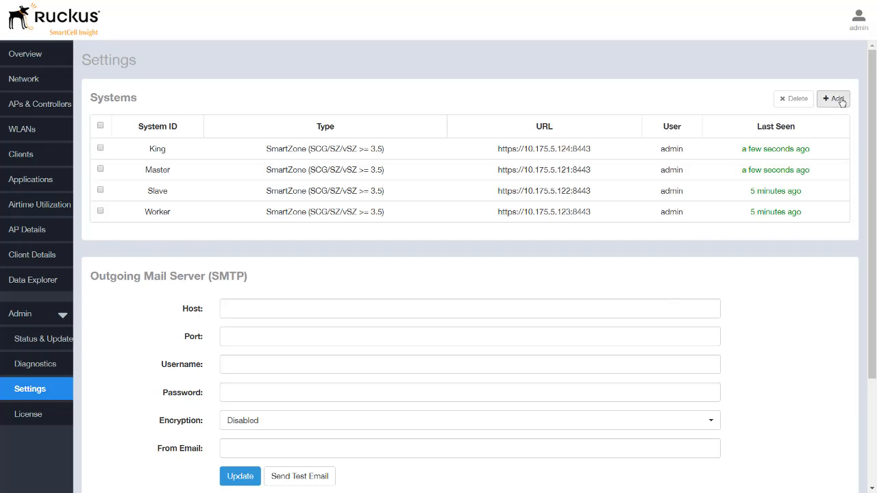
# Step: Explore the New System form's types, including ZoneDirector push, then cancel without saving
pyautogui.click(833, 98)
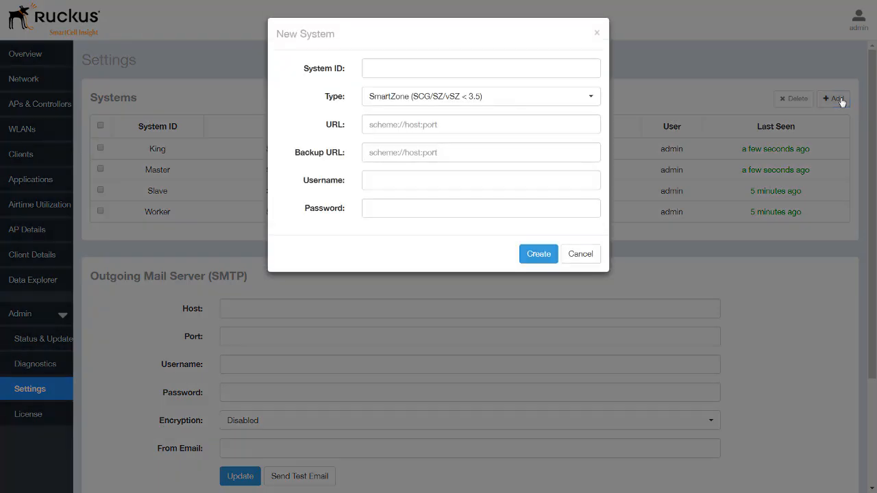
pyautogui.click(537, 254)
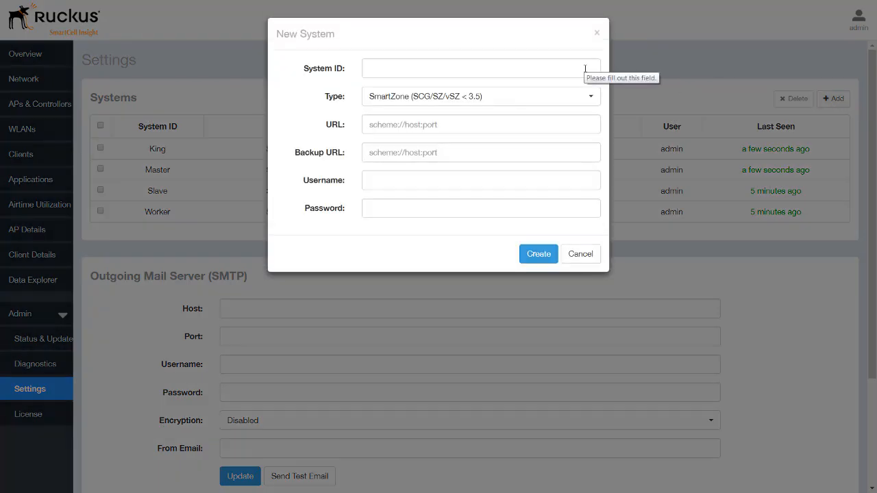
pyautogui.click(480, 67)
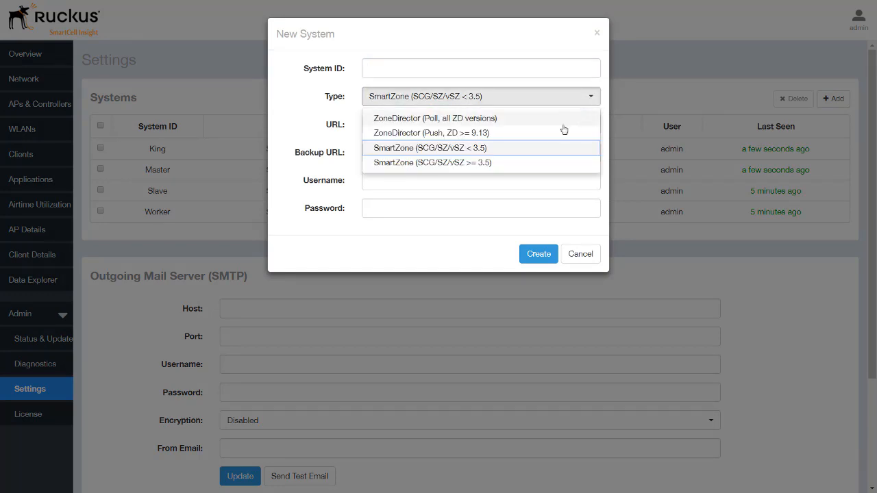
pyautogui.moveTo(563, 118)
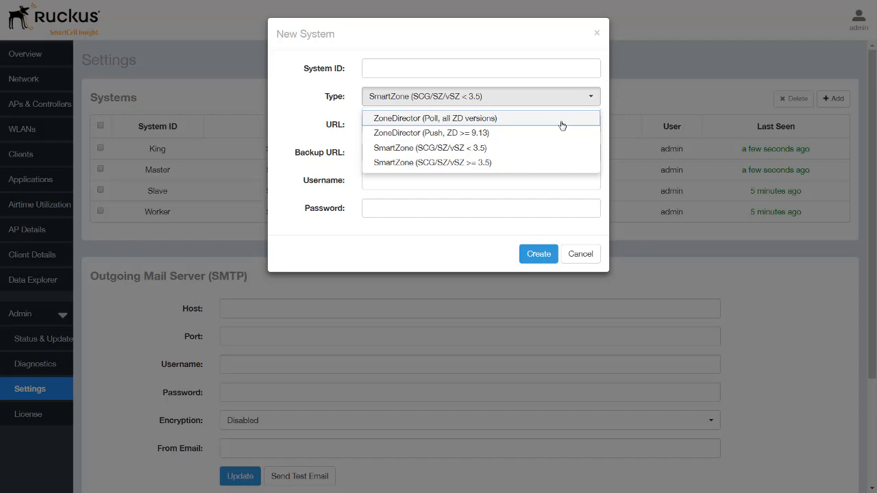
pyautogui.click(435, 118)
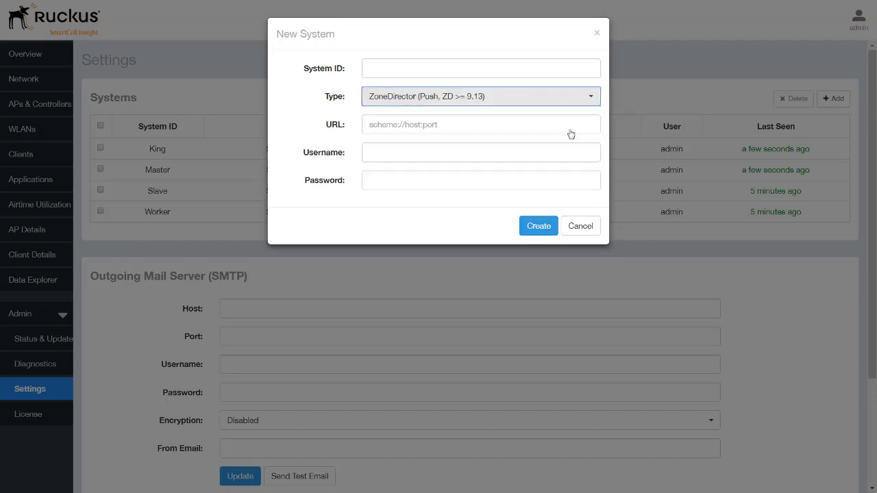
pyautogui.click(480, 96)
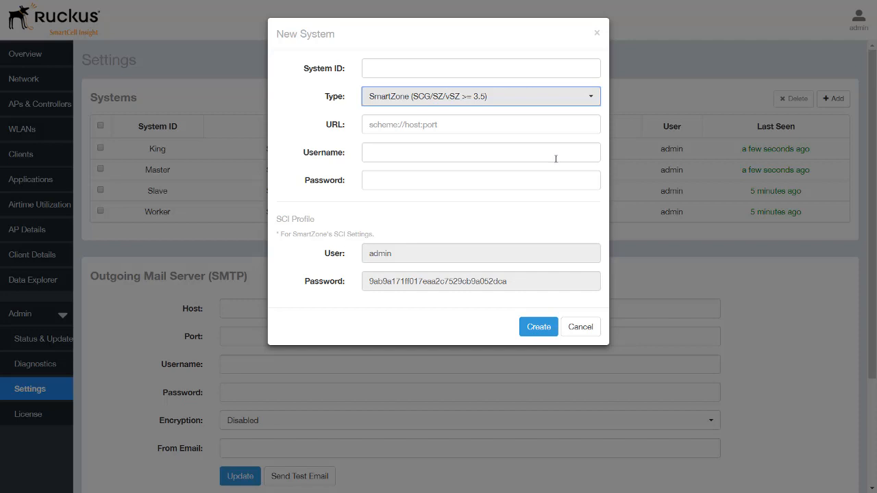
pyautogui.moveTo(399, 278)
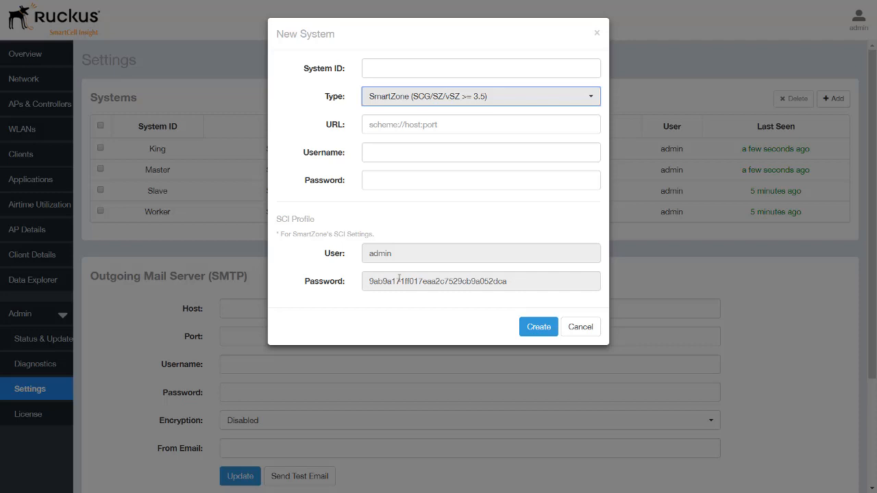
pyautogui.moveTo(580, 326)
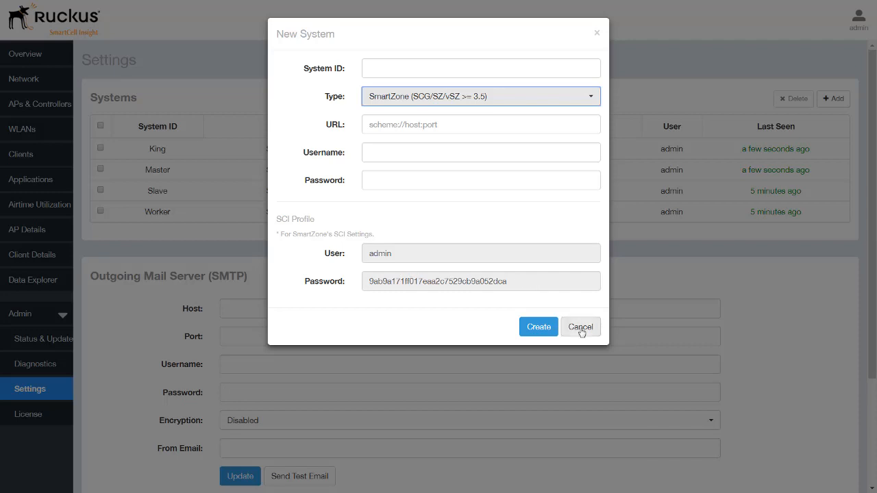
pyautogui.click(580, 327)
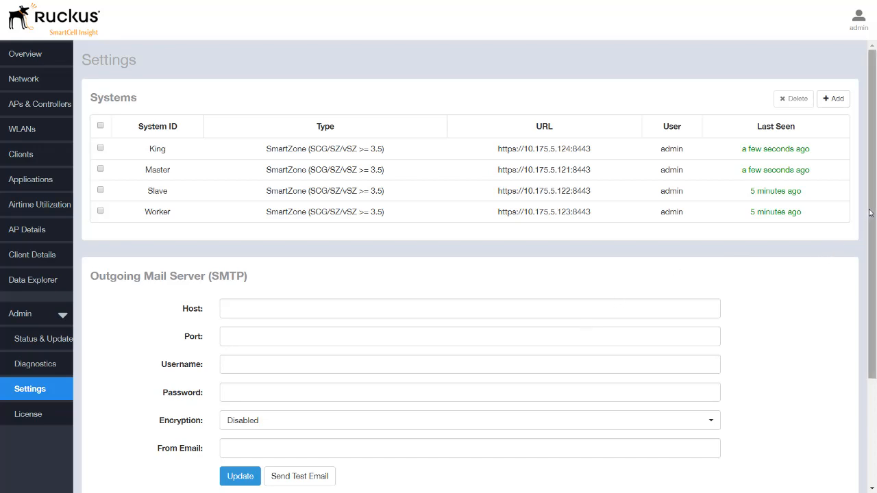
pyautogui.scroll(-3)
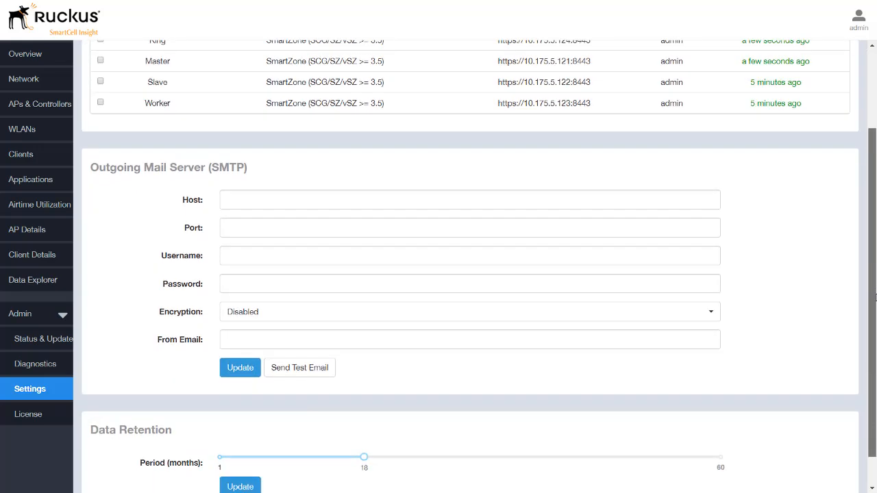
pyautogui.scroll(-3)
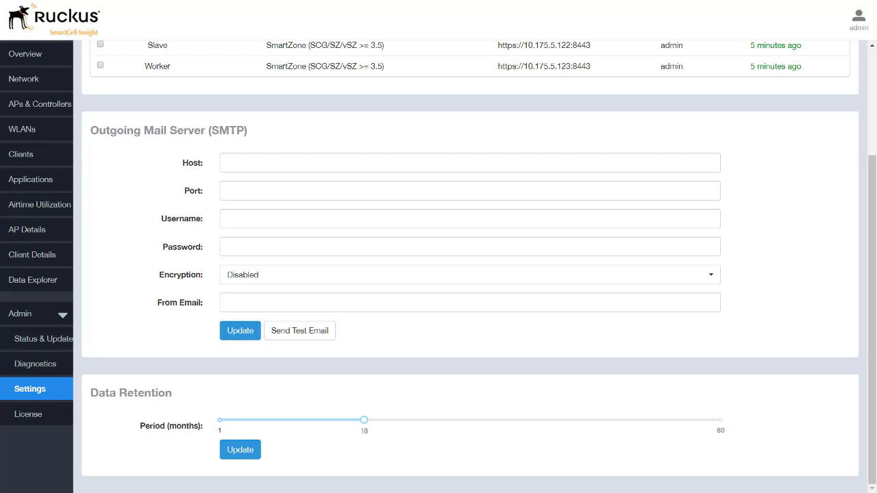
pyautogui.moveTo(544, 351)
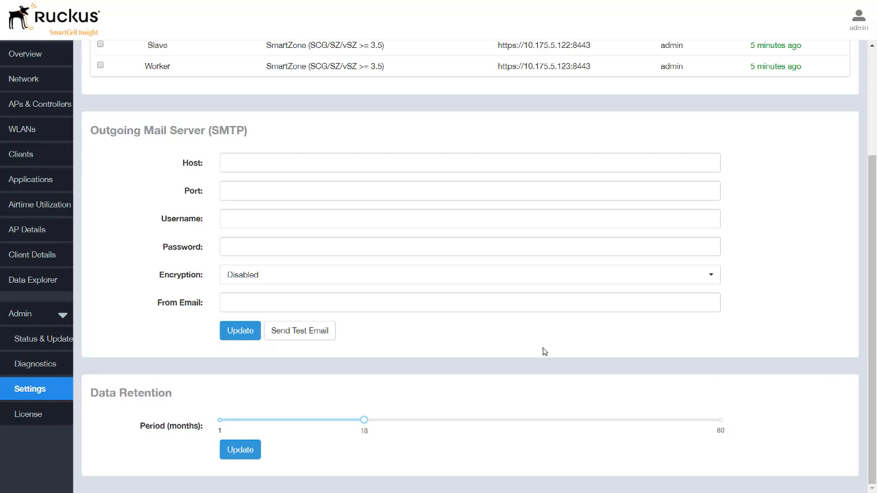
pyautogui.moveTo(364, 420); pyautogui.dragTo(406, 420)
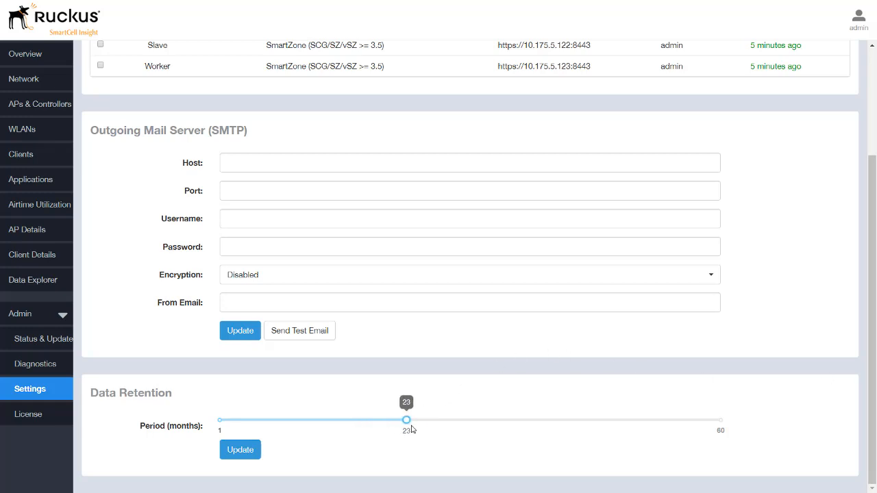
pyautogui.moveTo(407, 420); pyautogui.dragTo(381, 420)
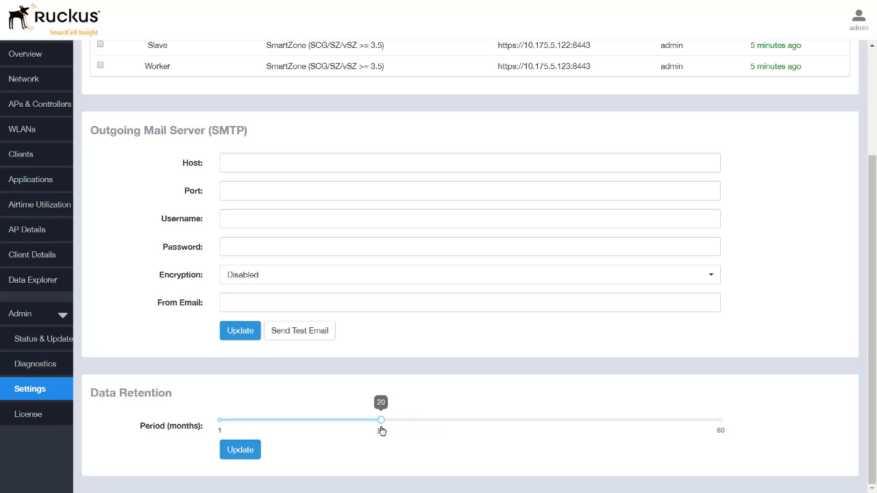
pyautogui.moveTo(381, 419); pyautogui.dragTo(364, 419)
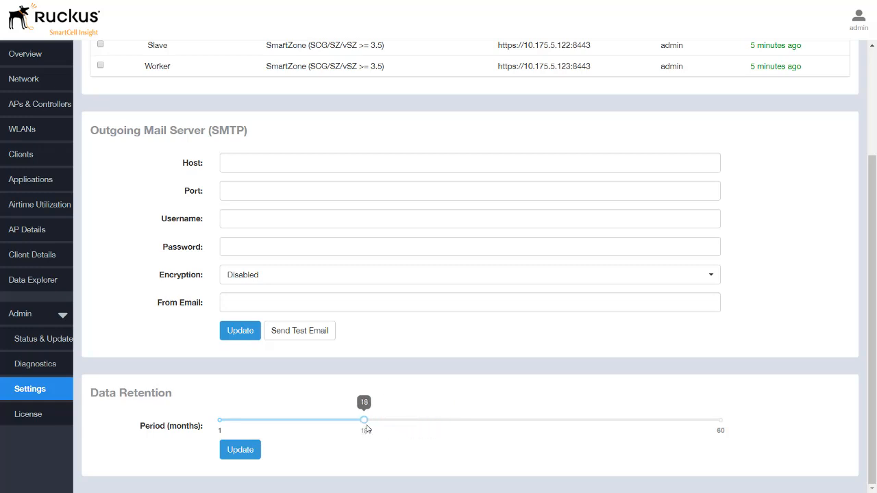
pyautogui.moveTo(363, 420); pyautogui.dragTo(703, 420)
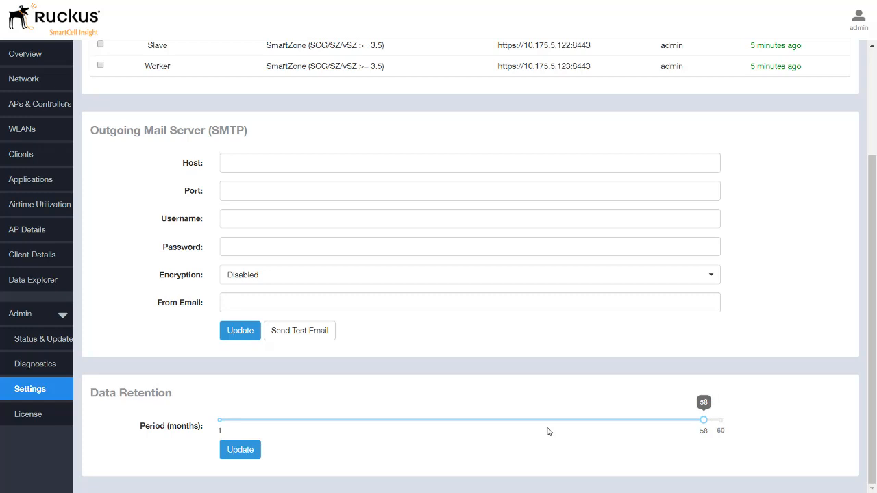
pyautogui.moveTo(703, 420); pyautogui.dragTo(364, 420)
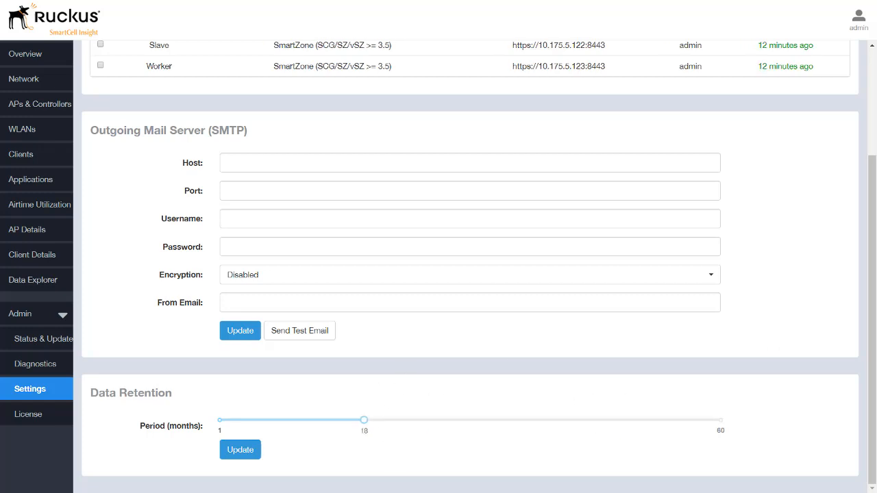
# Step: View the two perpetual licenses, open the upload file picker, and dismiss it
pyautogui.click(28, 414)
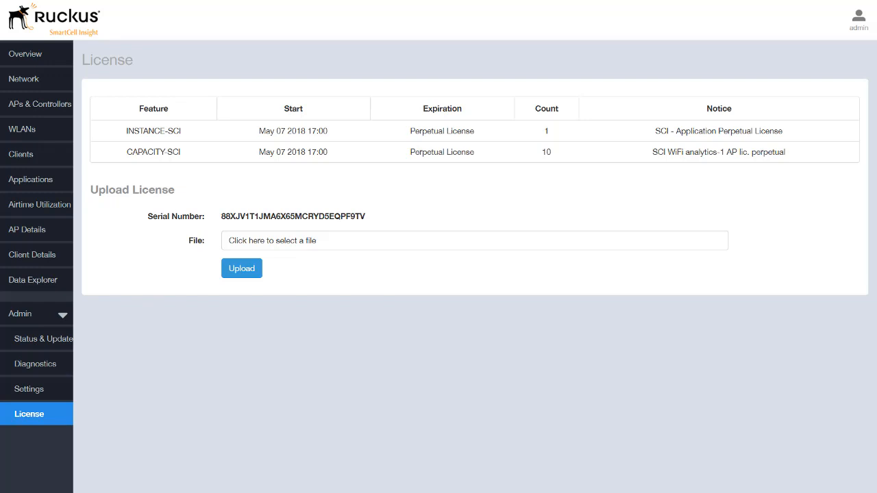
pyautogui.moveTo(449, 205)
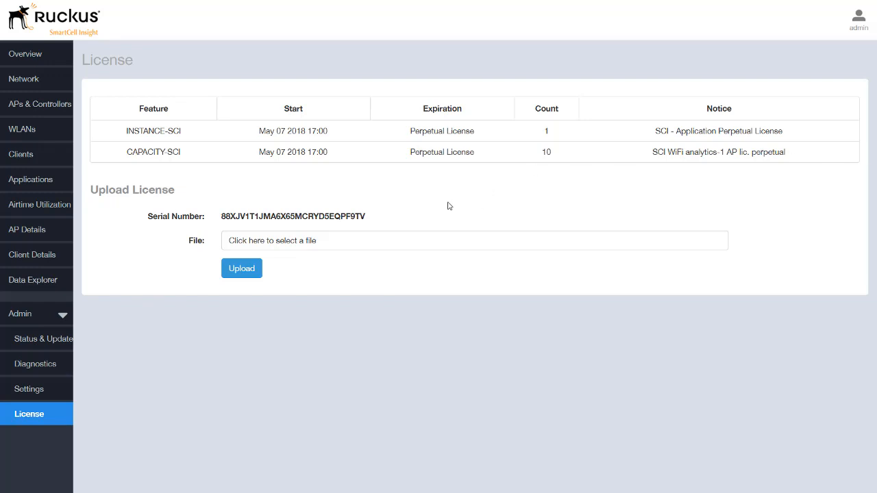
pyautogui.click(474, 241)
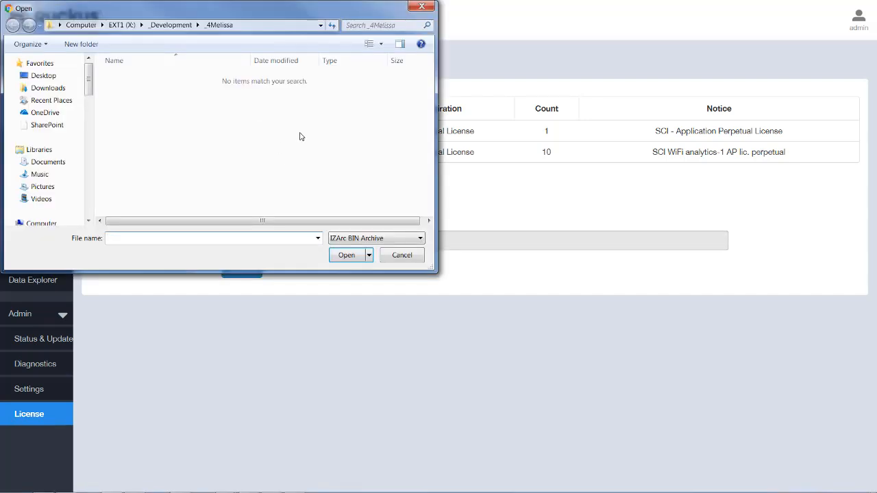
pyautogui.click(401, 255)
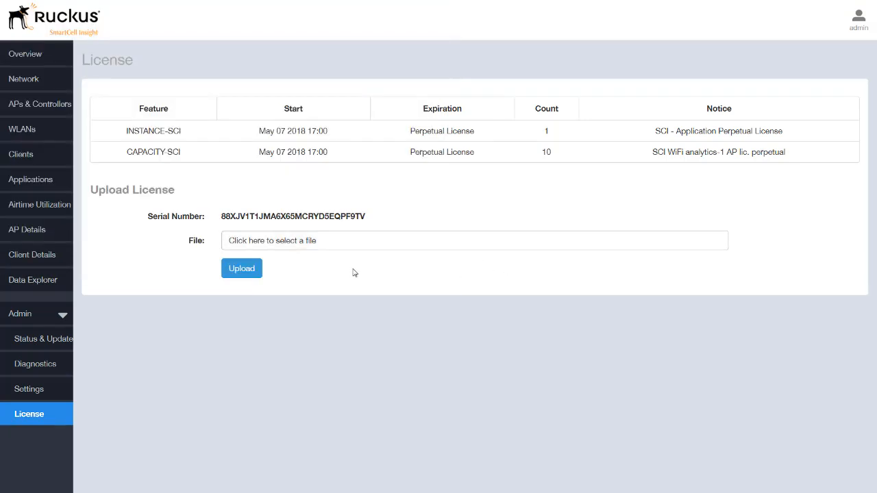